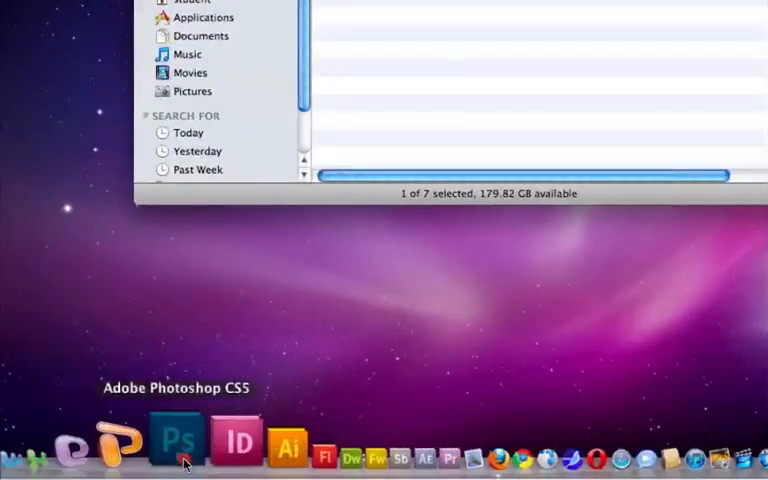
Launch Adobe Photoshop CS5 from the Dock
{"action": "left_click", "coordinate": [176, 440]}
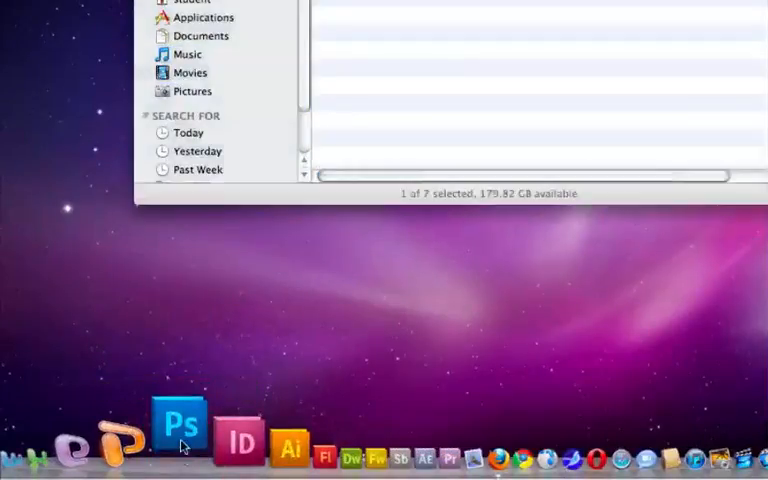
{"action": "left_click", "coordinate": [178, 424]}
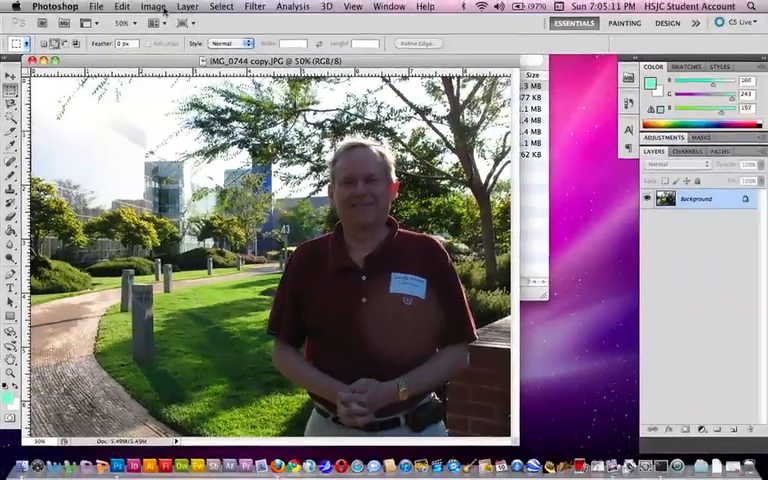
Check the photo's Image Size: 1600×1200 pixels at 180 ppi
{"action": "left_click", "coordinate": [152, 8]}
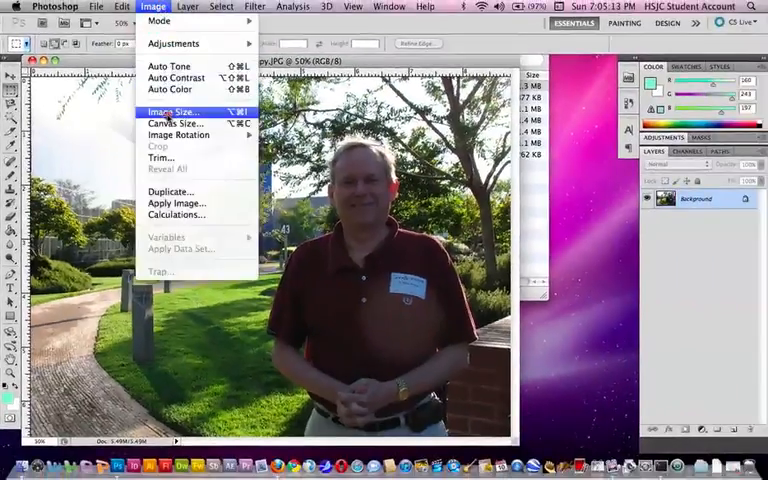
{"action": "left_click", "coordinate": [172, 112]}
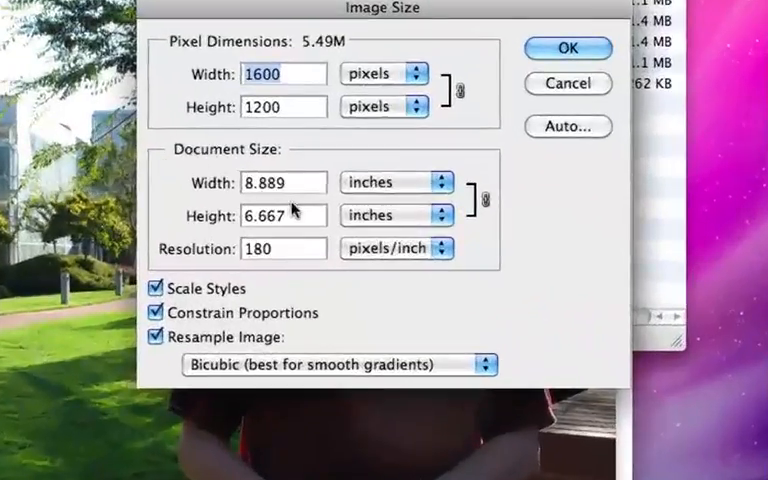
{"action": "mouse_move", "coordinate": [280, 280]}
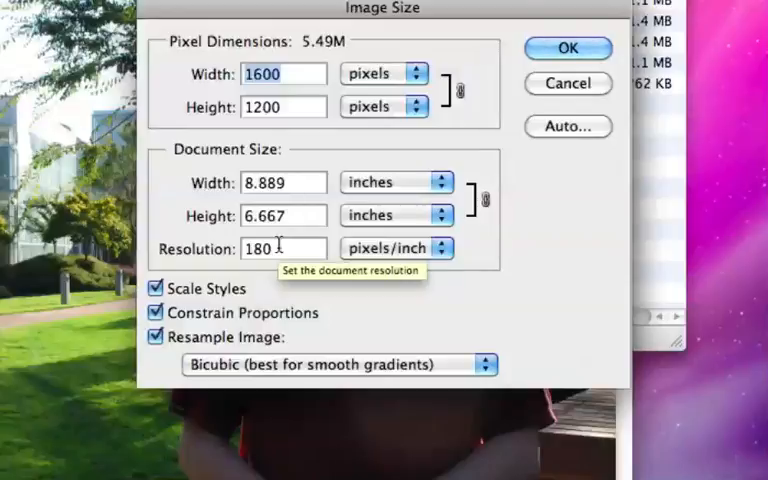
{"action": "mouse_move", "coordinate": [568, 92]}
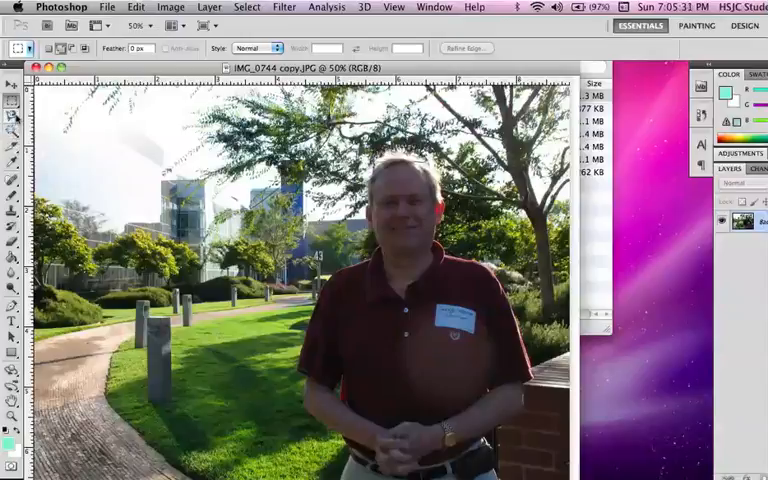
Select the Crop tool to frame the photo at 6.5 in wide, 72 ppi
{"action": "left_click", "coordinate": [14, 118]}
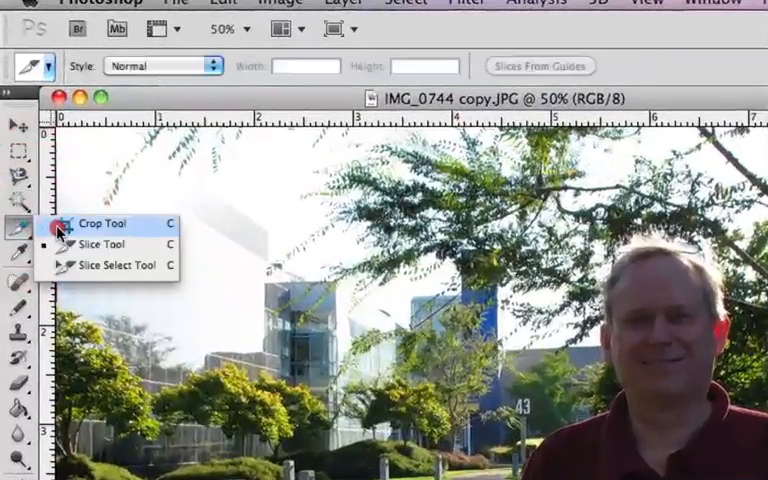
{"action": "left_click", "coordinate": [98, 224]}
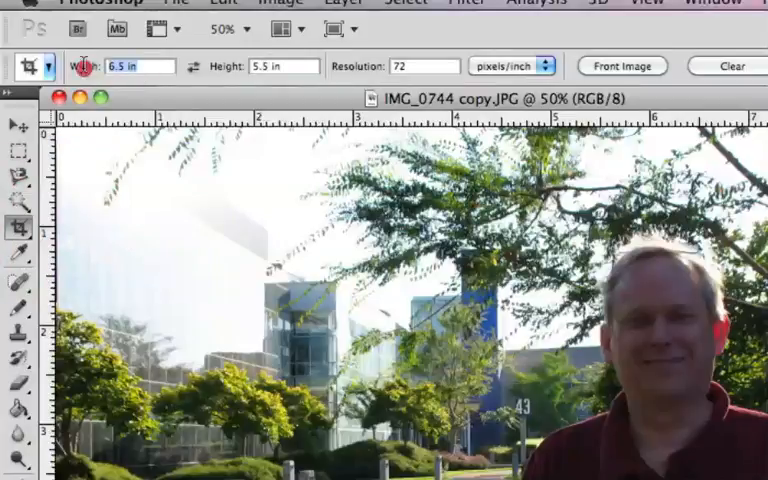
{"action": "mouse_move", "coordinate": [86, 66]}
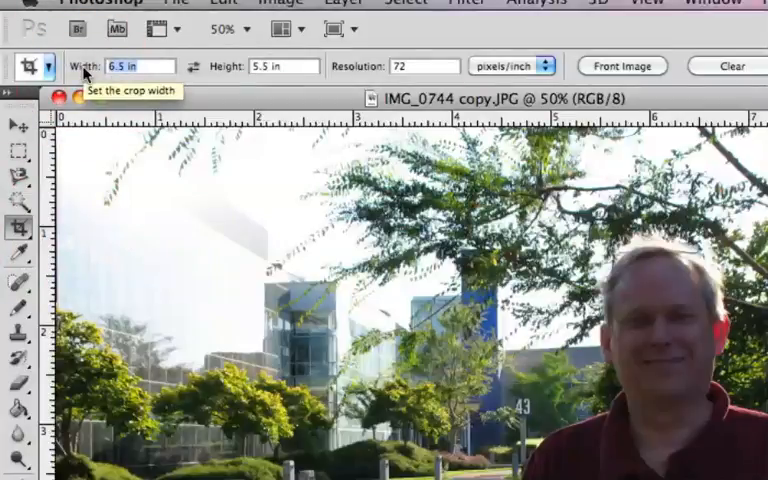
{"action": "mouse_move", "coordinate": [198, 66]}
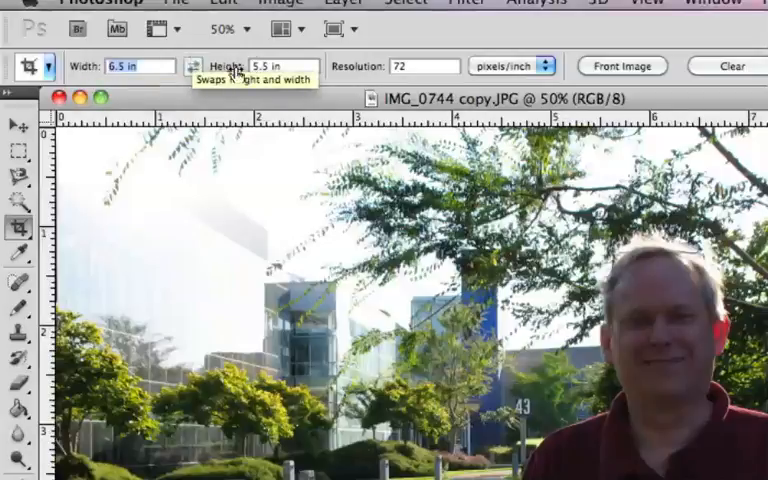
{"action": "mouse_move", "coordinate": [416, 66]}
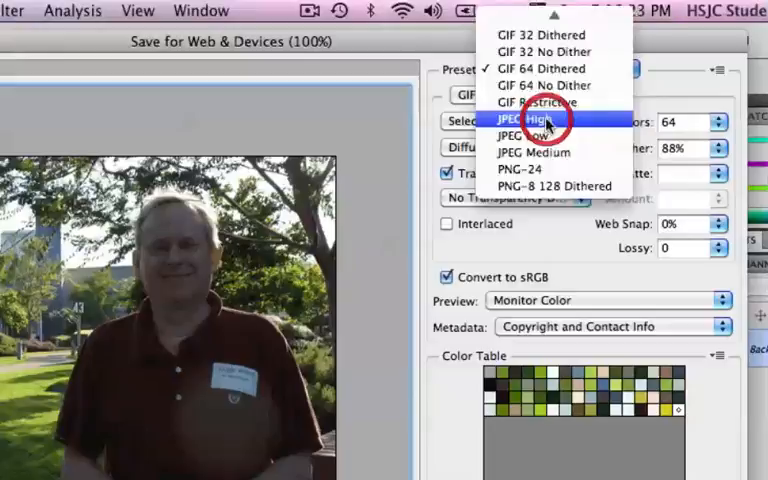
Choose the JPEG Medium (quality 60) preset in Save for Web and proceed to save
{"action": "left_click", "coordinate": [520, 120]}
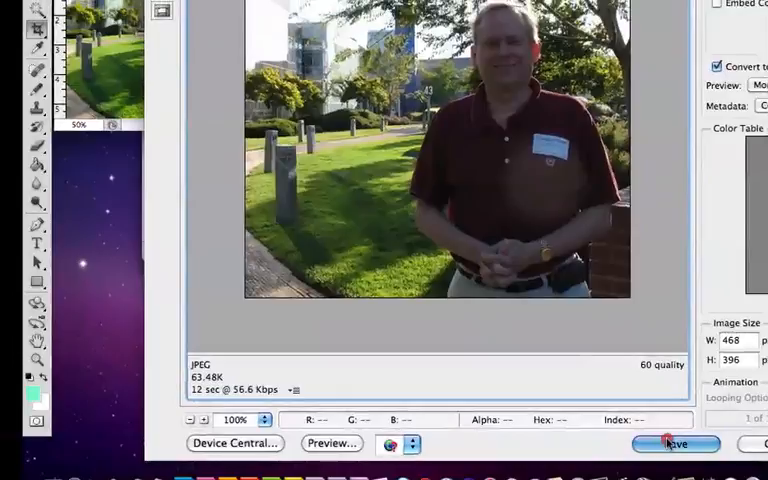
{"action": "left_click", "coordinate": [676, 444]}
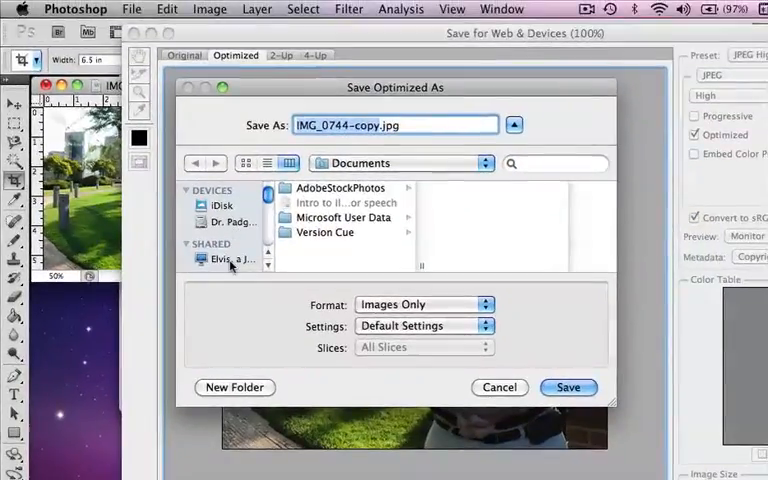
Navigate through the shared locker to the student website's images folder
{"action": "left_click", "coordinate": [232, 260]}
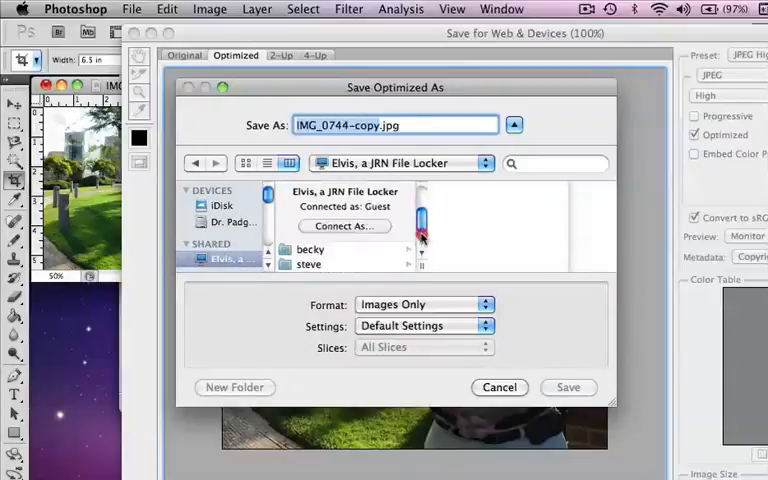
{"action": "left_click", "coordinate": [310, 250]}
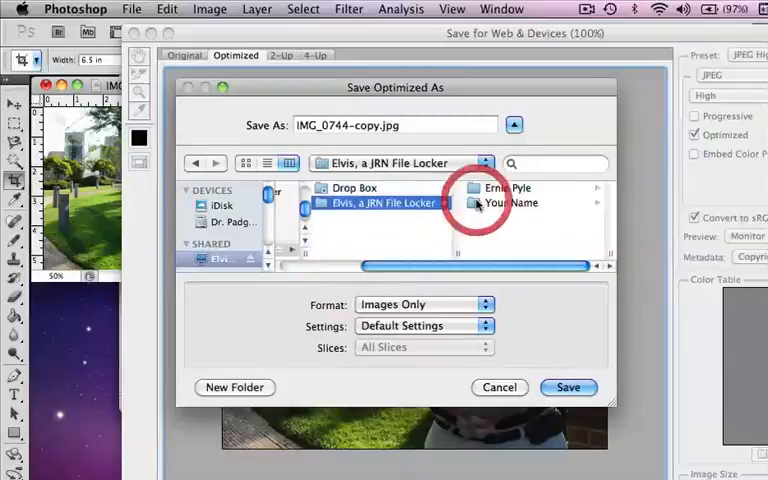
{"action": "left_click", "coordinate": [510, 188]}
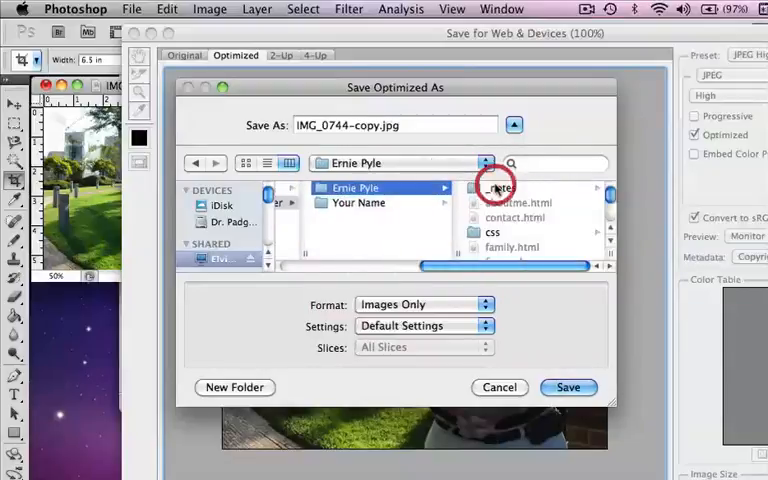
{"action": "scroll", "scroll_direction": "down", "scroll_amount": 3}
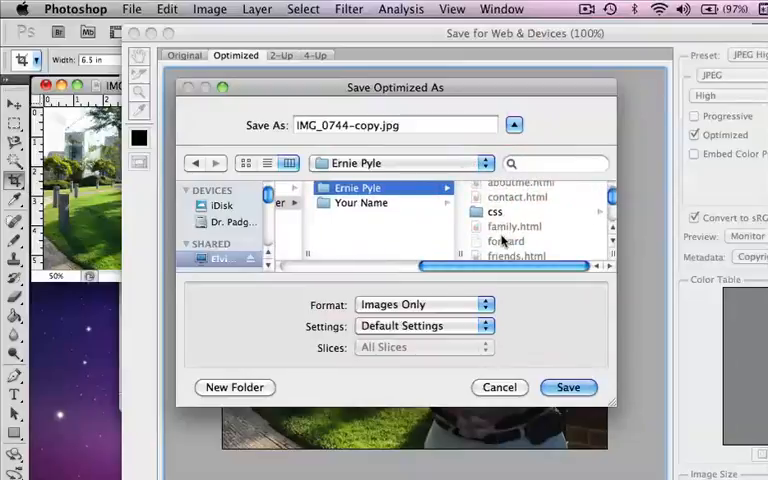
{"action": "scroll", "scroll_direction": "down", "scroll_amount": 3}
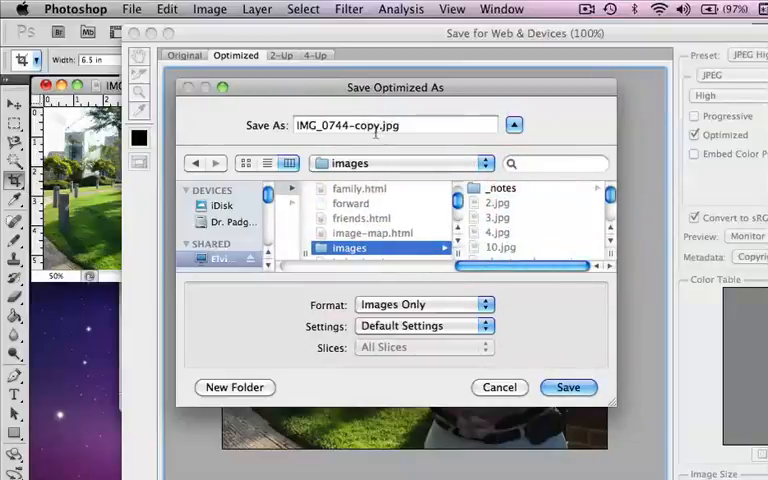
Rename the web JPEG to photo-gallery01.jpg for saving
{"action": "left_click", "coordinate": [396, 124]}
{"action": "type", "text": "photo-gall"}
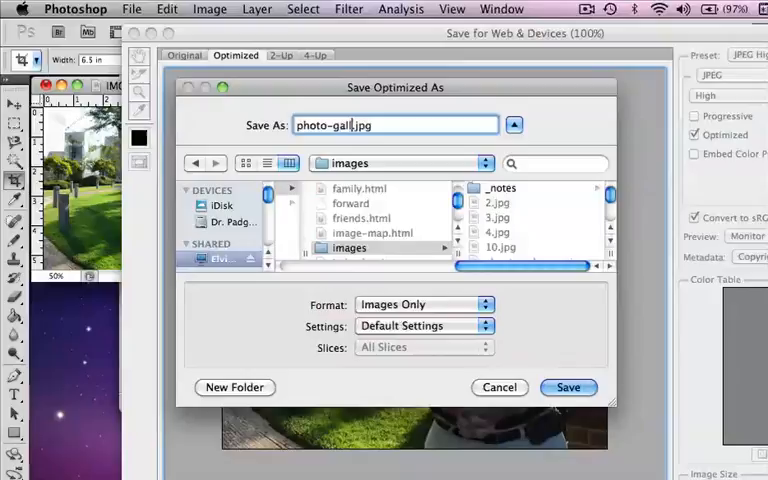
{"action": "type", "text": "ery"}
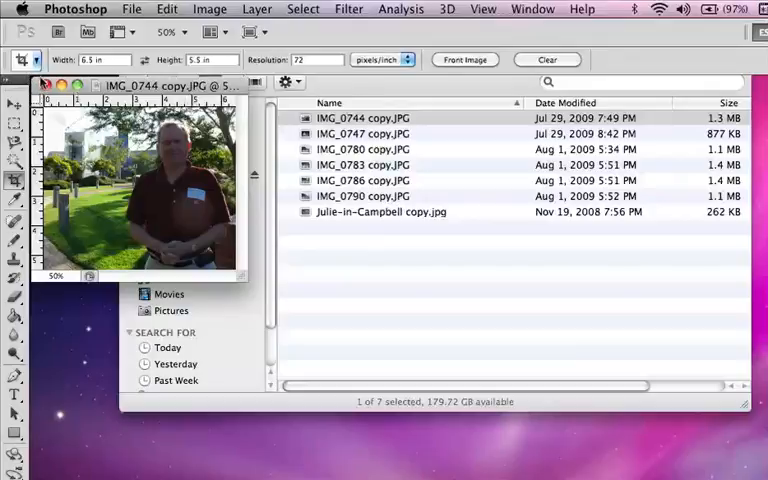
Close the IMG_0744 copy without saving changes to the original
{"action": "left_click", "coordinate": [46, 84]}
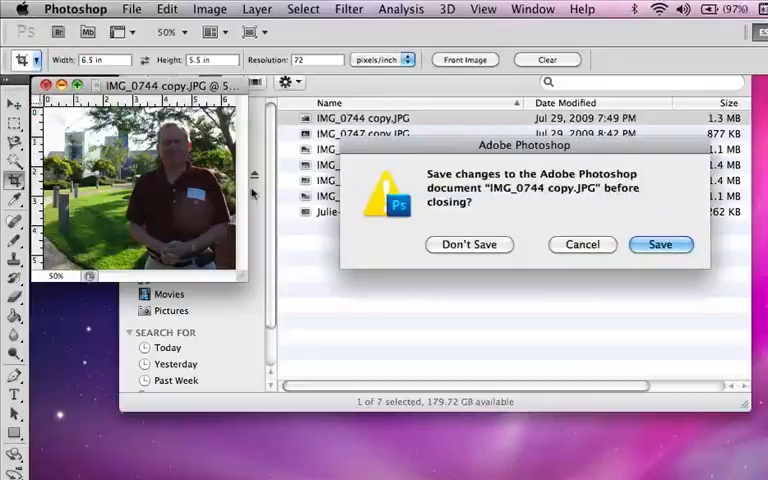
{"action": "left_click", "coordinate": [468, 244]}
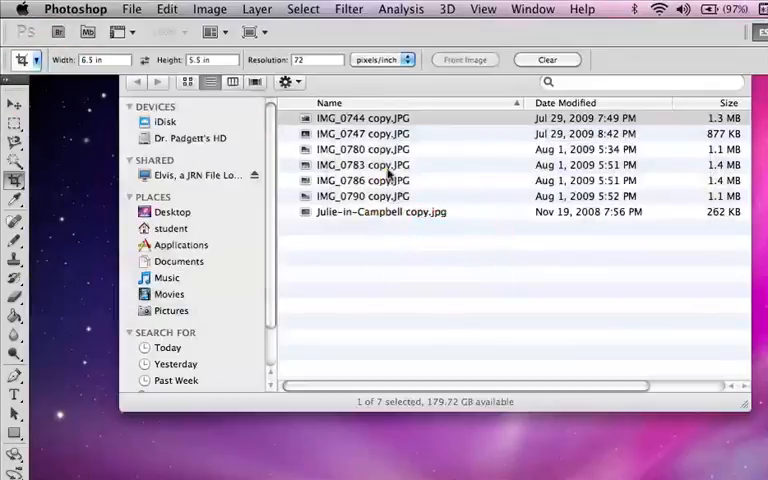
{"action": "left_click", "coordinate": [362, 132]}
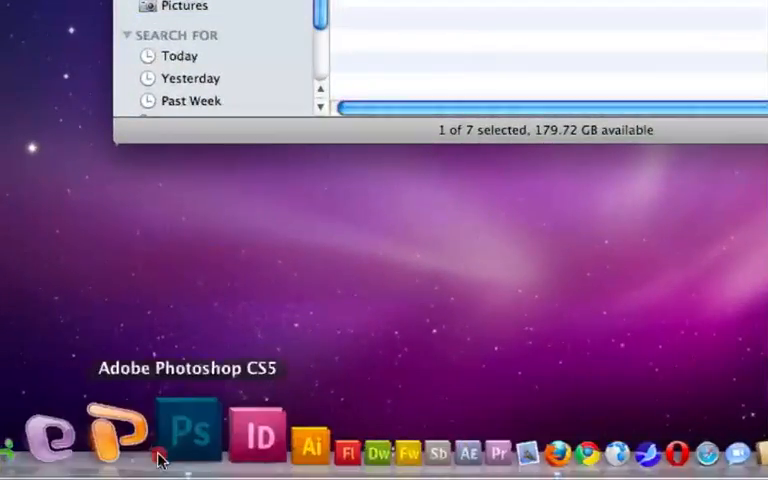
Return to Photoshop and drag the 6.5×5 in crop over the dinner photo
{"action": "left_click", "coordinate": [188, 432]}
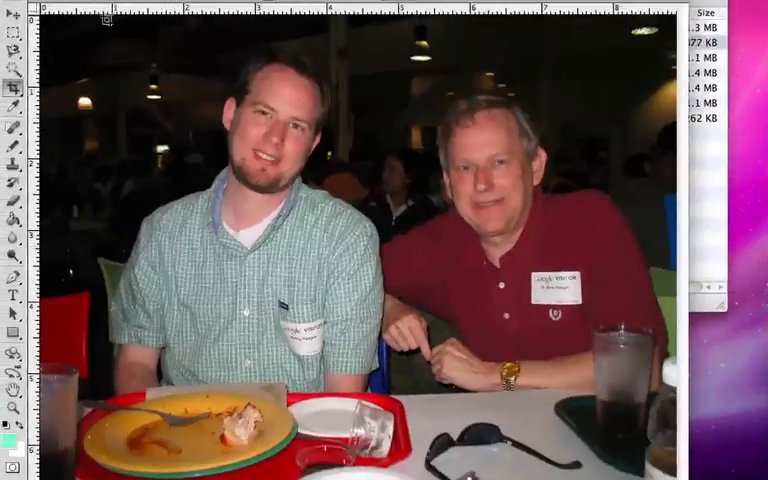
{"action": "left_click_drag", "start_coordinate": [124, 36], "coordinate": [262, 166]}
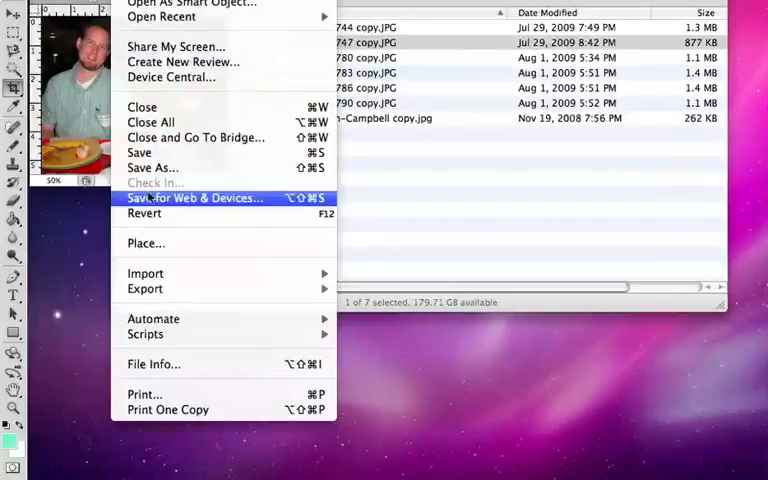
Export the dinner photo via Save for Web as photo-gallery02.jpg in the images folder
{"action": "left_click", "coordinate": [196, 196]}
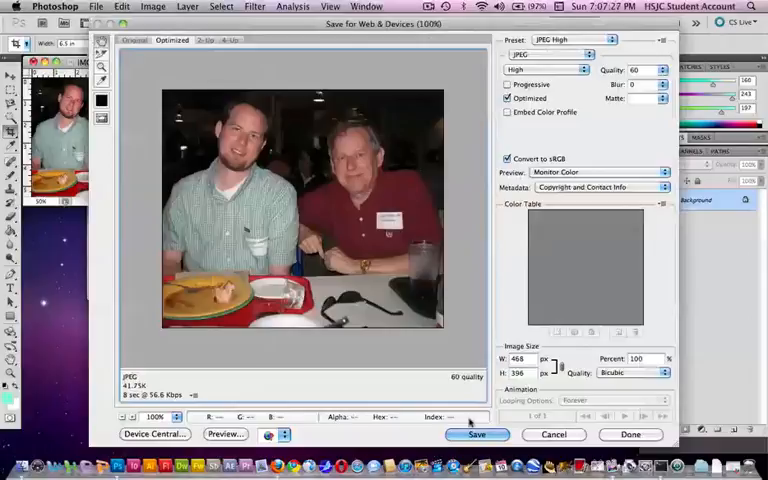
{"action": "left_click", "coordinate": [476, 434]}
{"action": "type", "text": "photo-gallery.jpg"}
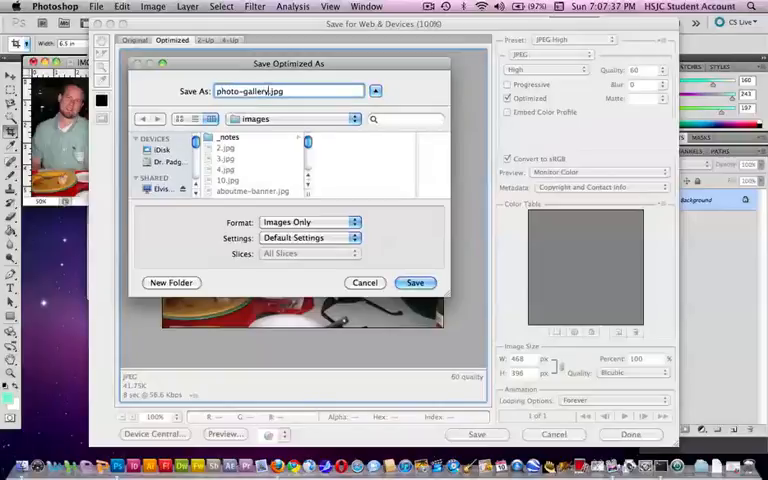
{"action": "left_click", "coordinate": [416, 282]}
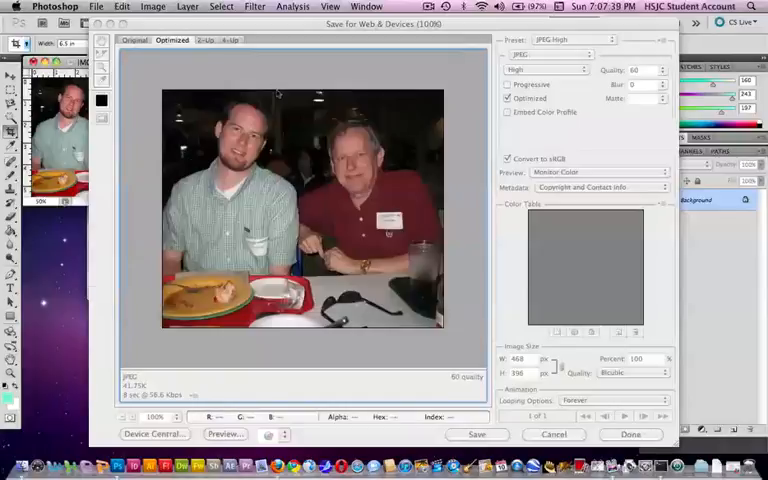
{"action": "left_click", "coordinate": [552, 434]}
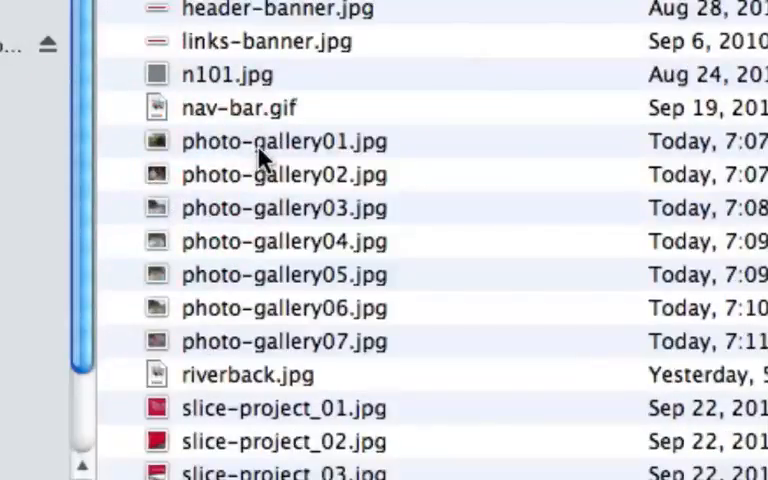
{"action": "mouse_move", "coordinate": [284, 164]}
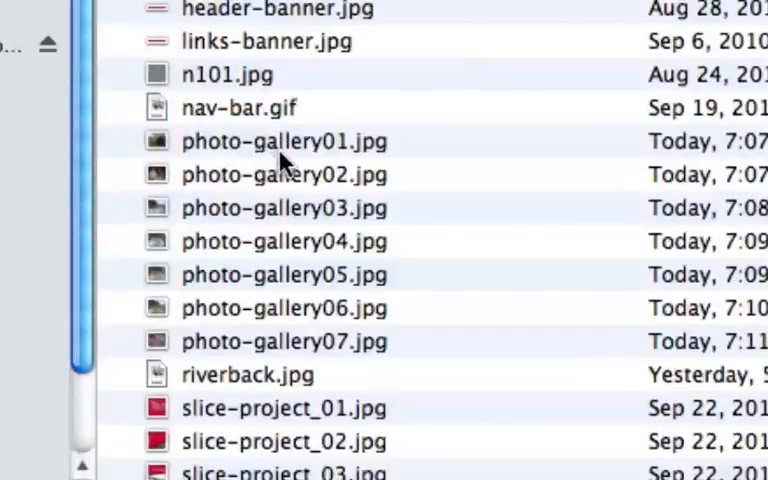
{"action": "mouse_move", "coordinate": [320, 164]}
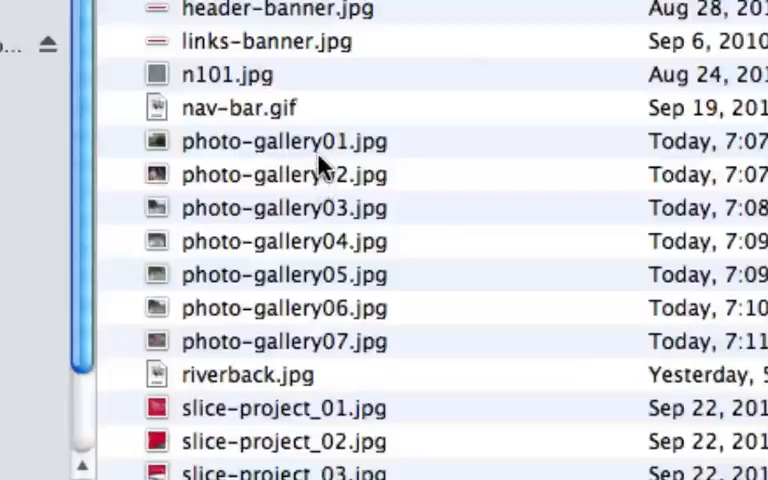
{"action": "mouse_move", "coordinate": [320, 350]}
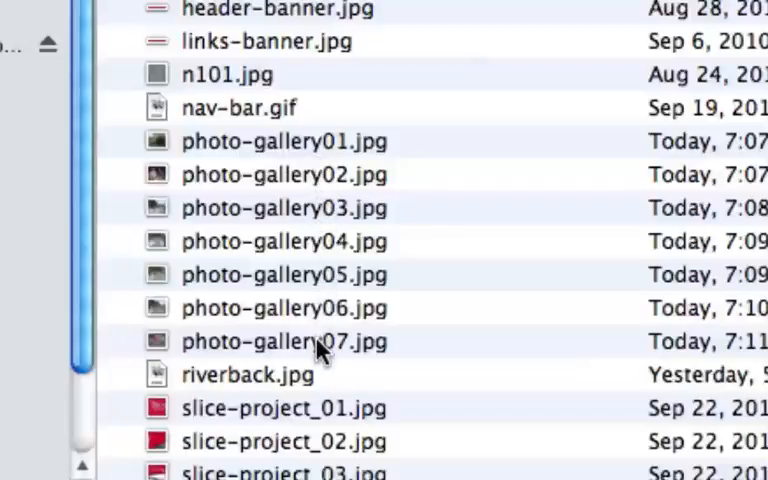